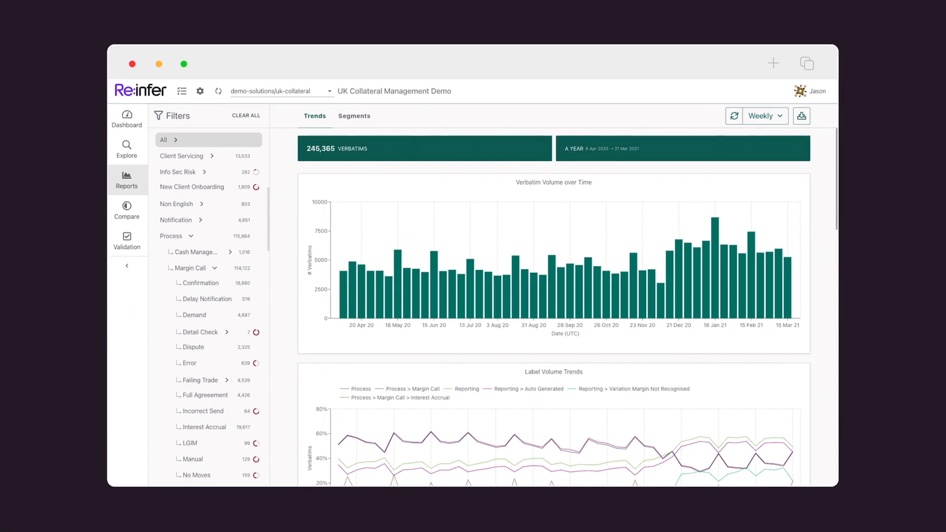
- Bring the label treemap and Top 10 Highest Volume Leaf Labels chart into view on the Trends report
scroll(down, 3)
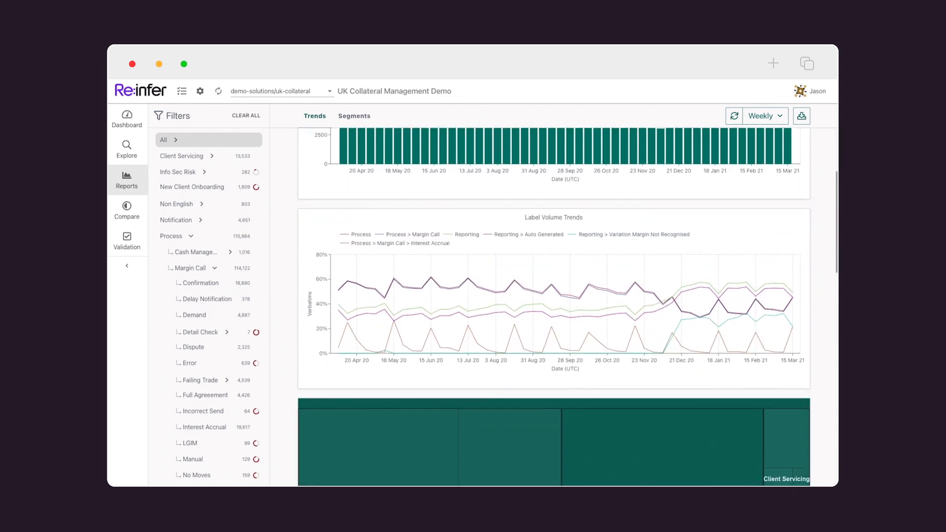
mouse_move(457, 308)
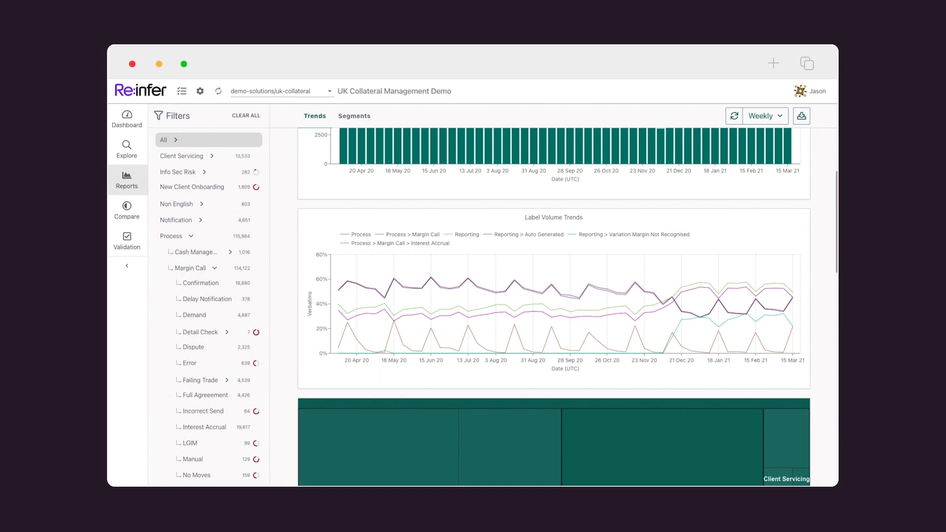
scroll(down, 3)
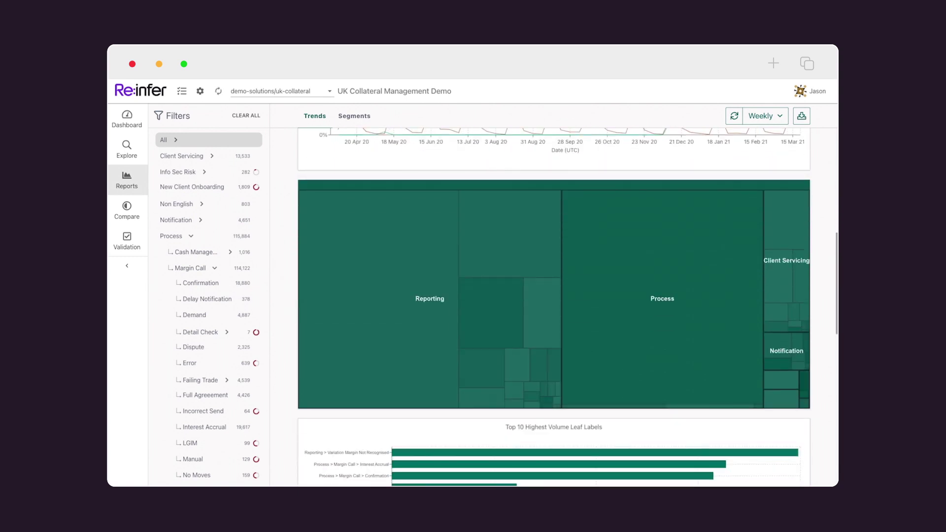
click(785, 260)
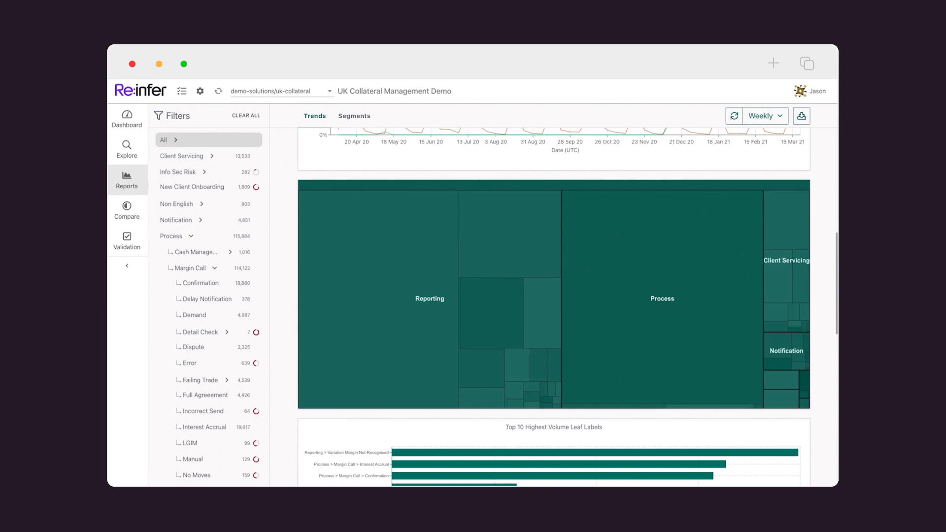
- Drill the treemap into Client Servicing to reveal Approval / Advice, Agreement, Chaser and Urgent
click(662, 299)
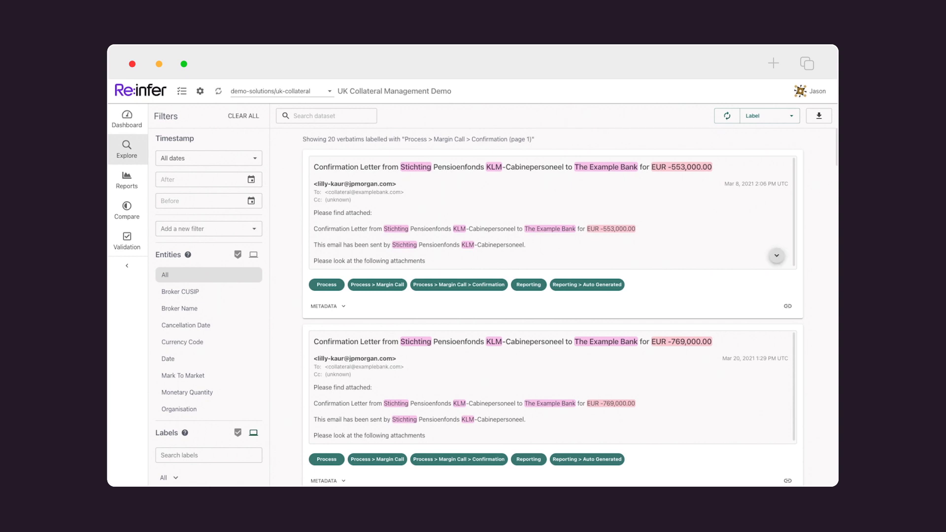
mouse_move(396, 228)
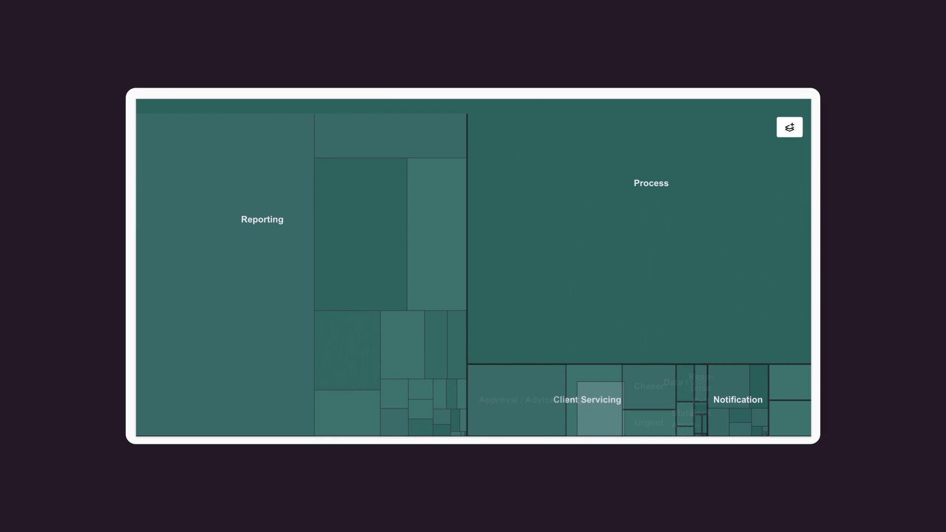
click(586, 399)
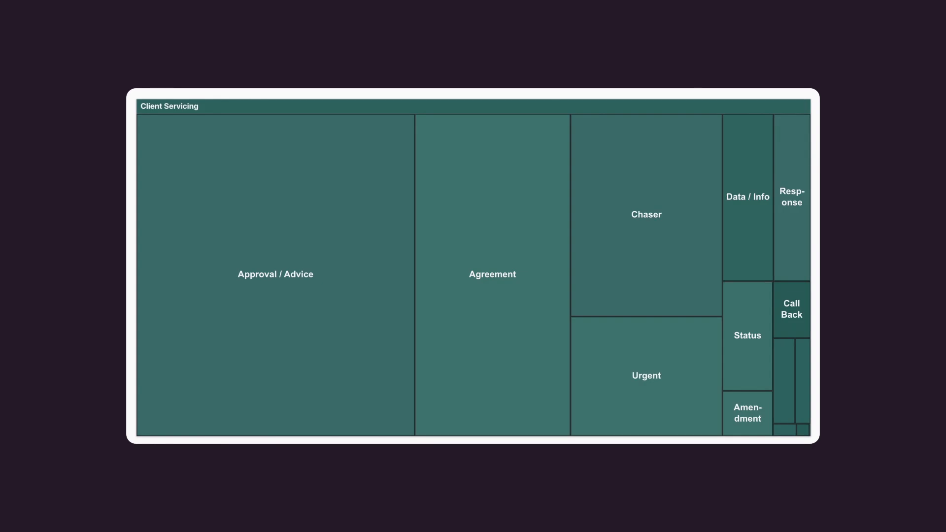